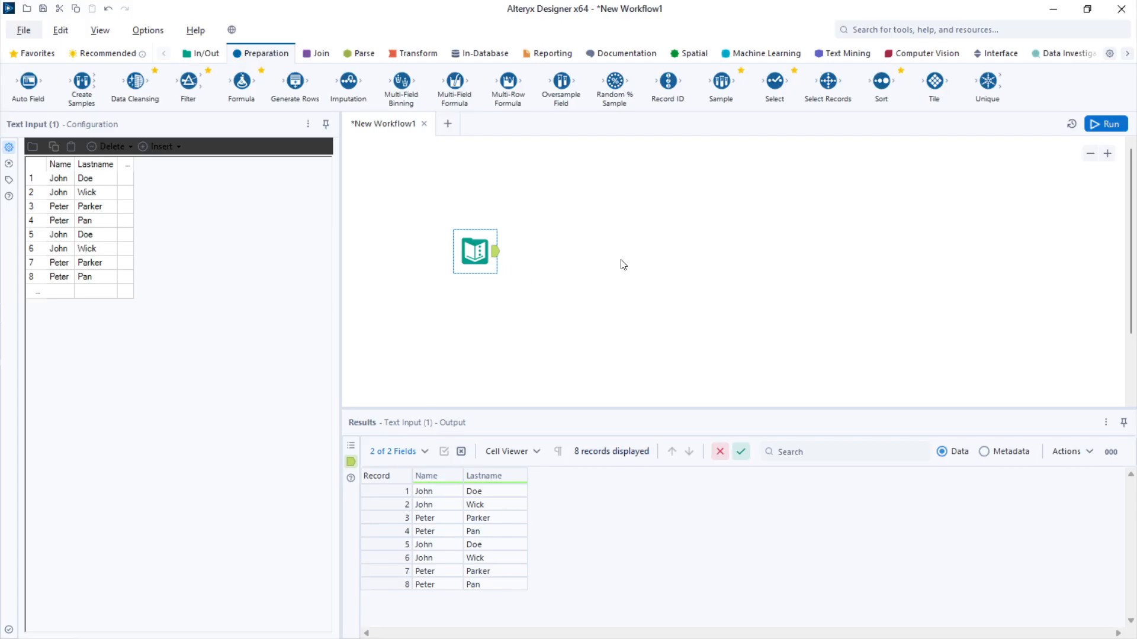
{"action": "mouse_move", "coordinate": [457, 502]}
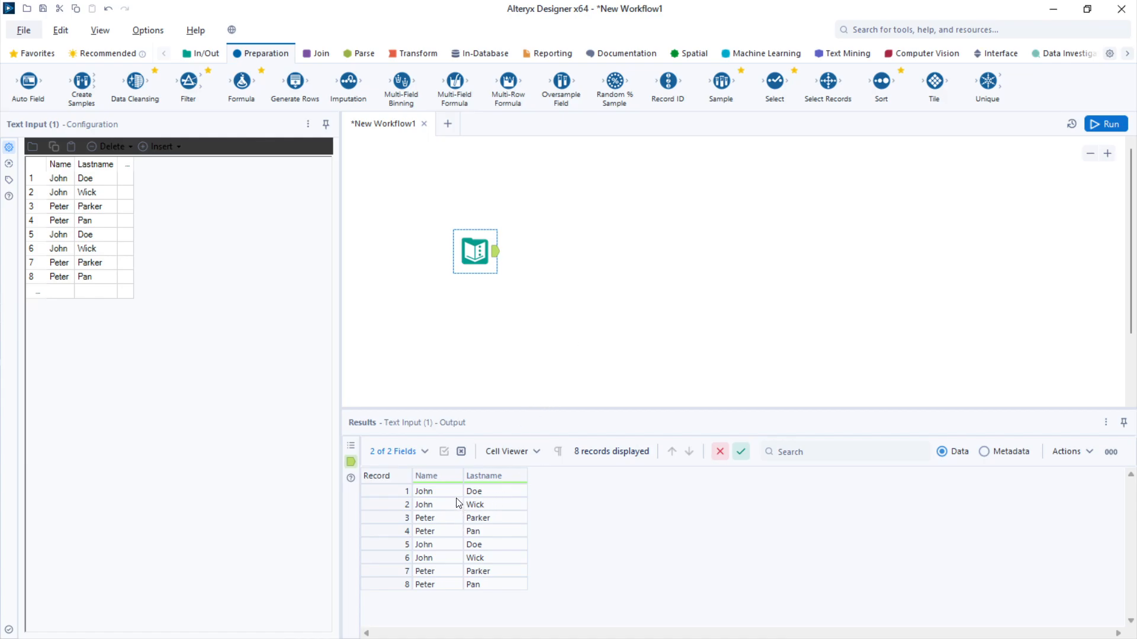
Step: Review the John Doe source record, then place a Unique tool connected after the Text Input
{"action": "left_click", "coordinate": [495, 490]}
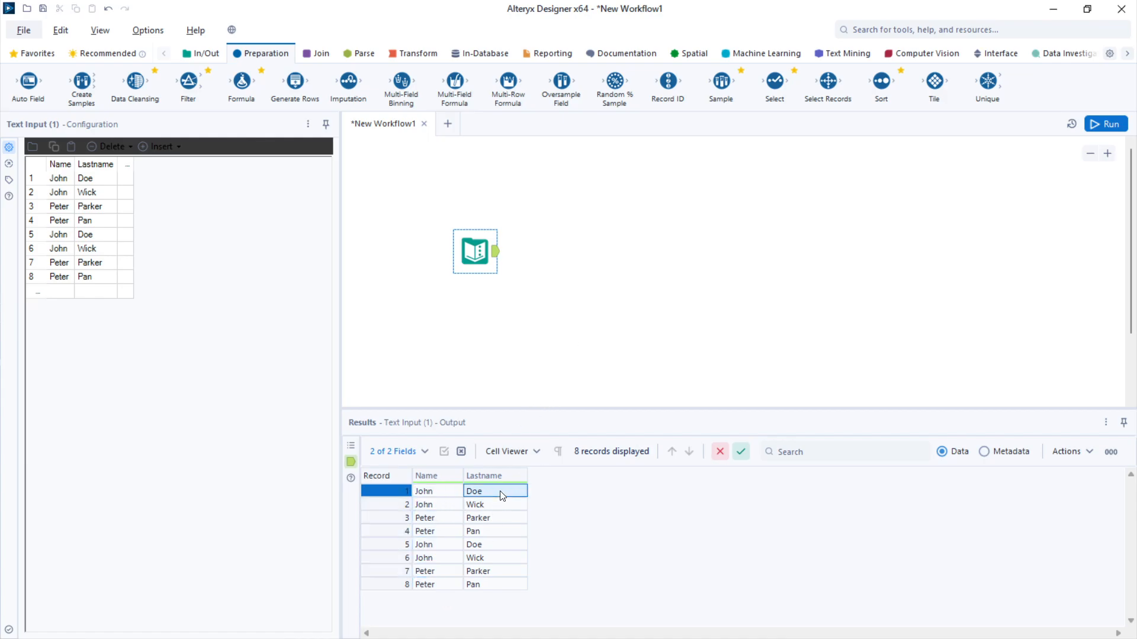
{"action": "left_click", "coordinate": [437, 490]}
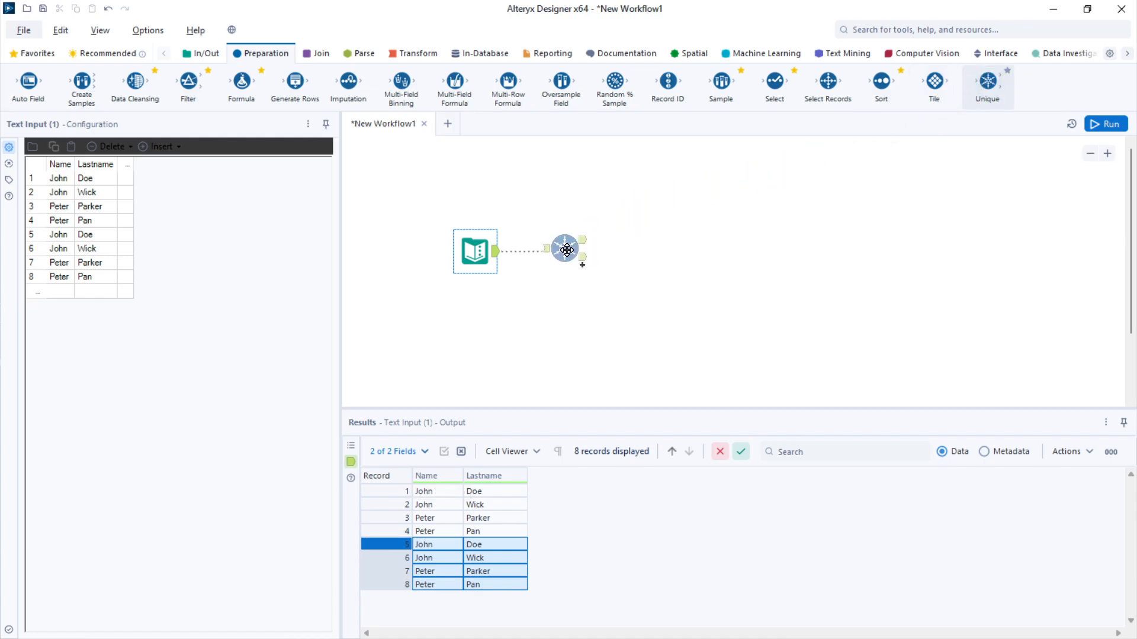
{"action": "left_click", "coordinate": [554, 251]}
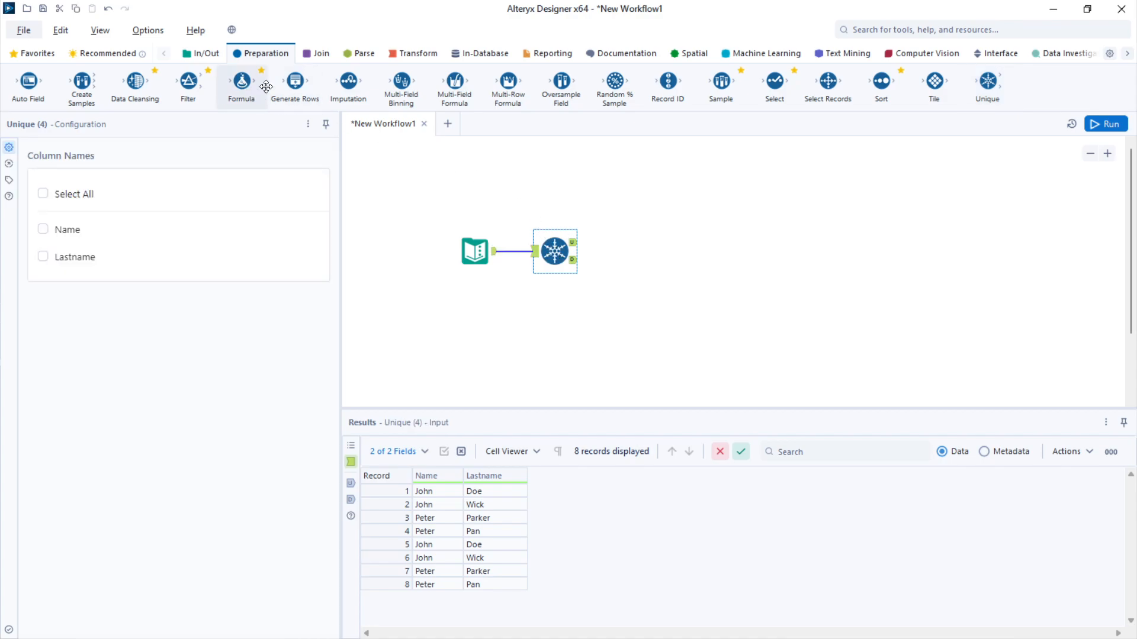
{"action": "mouse_move", "coordinate": [512, 240]}
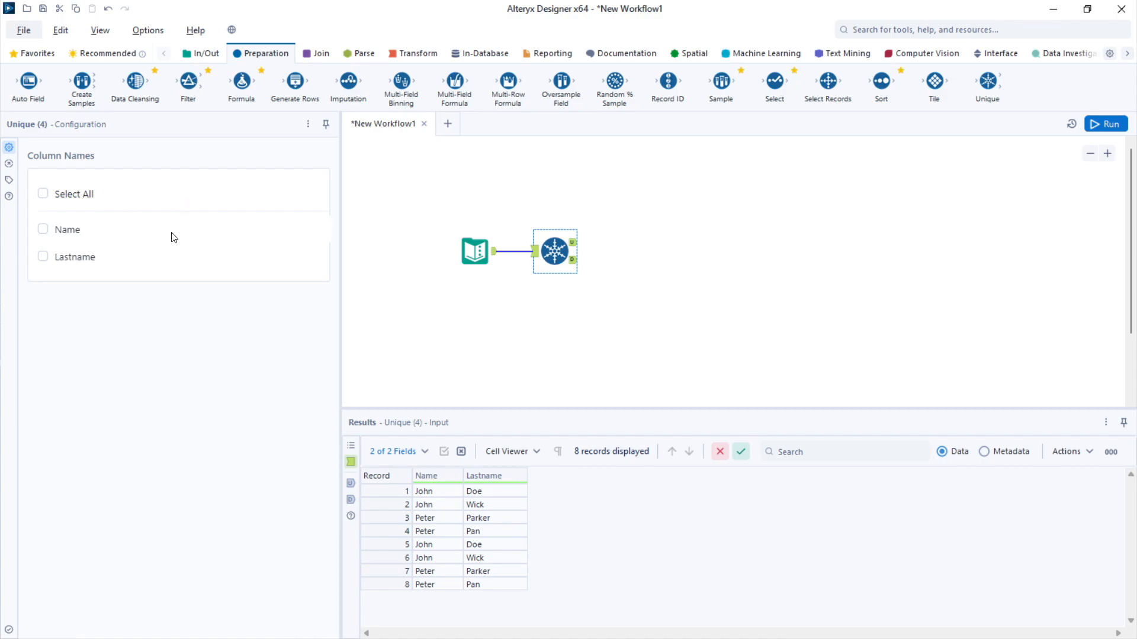
{"action": "mouse_move", "coordinate": [76, 215]}
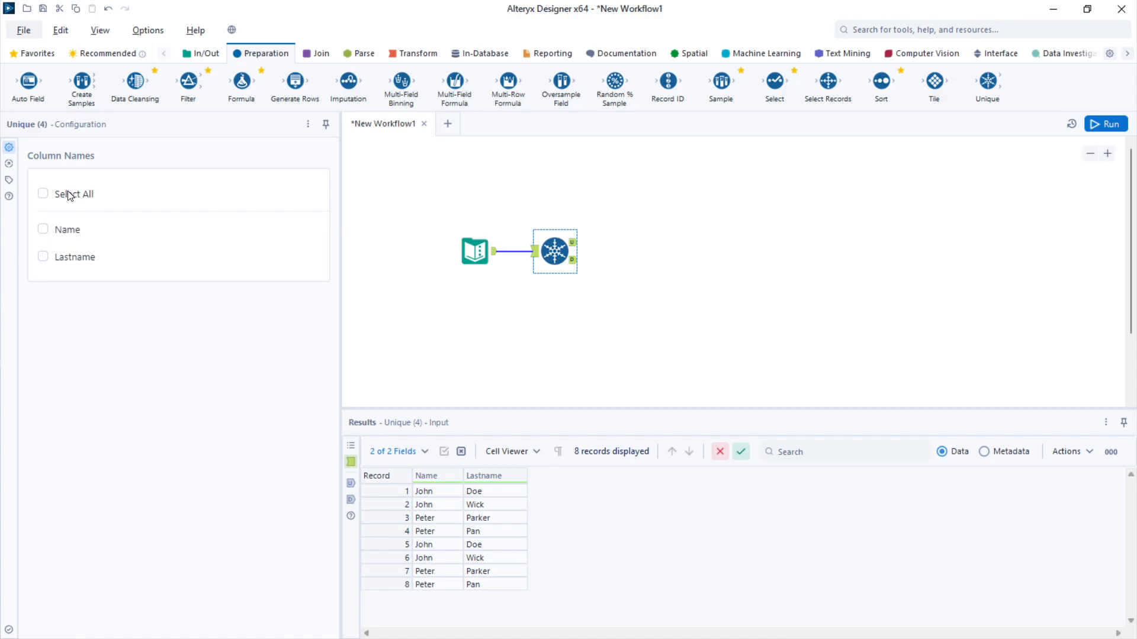
Step: Deduplicate on all columns (Name, Lastname), run, and view the four unique and four duplicate records
{"action": "left_click", "coordinate": [43, 193]}
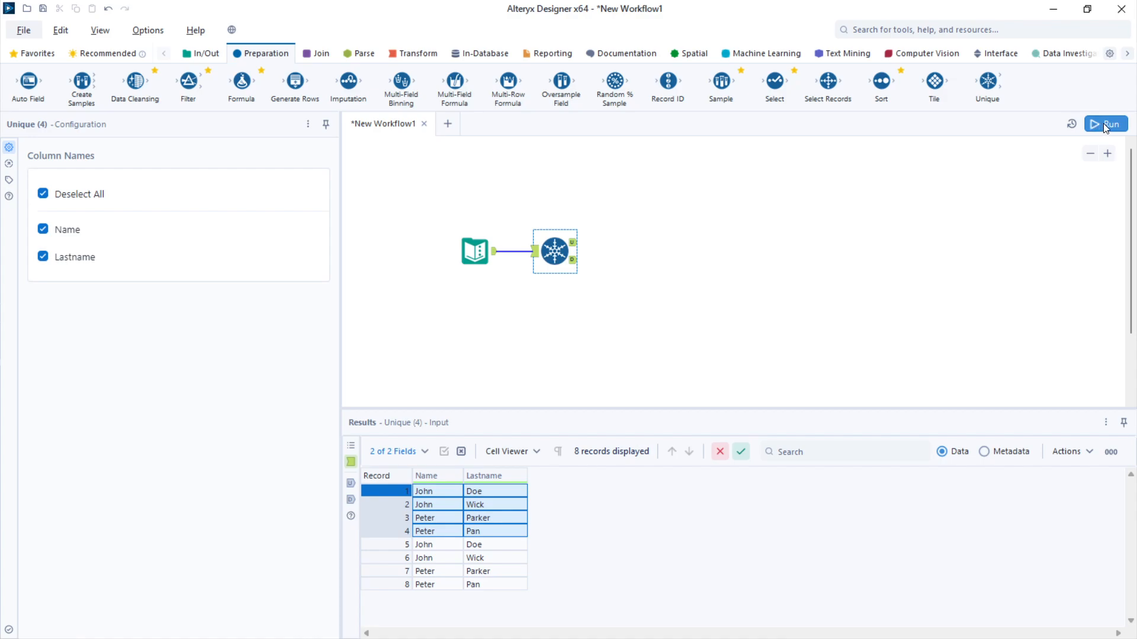
{"action": "left_click", "coordinate": [1105, 123]}
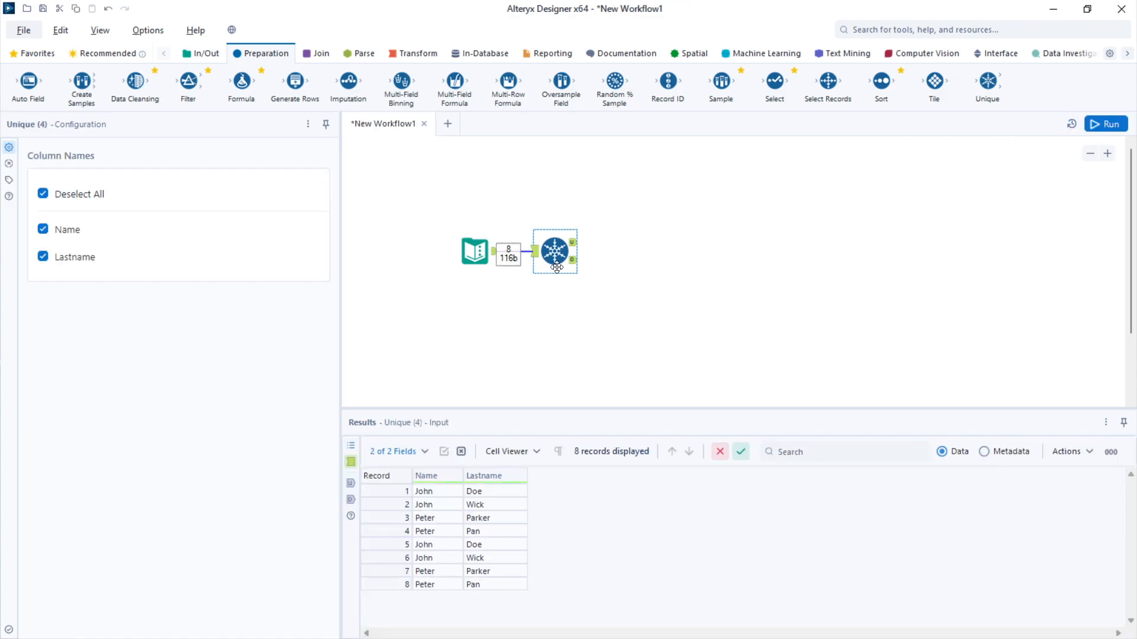
{"action": "left_click", "coordinate": [573, 241]}
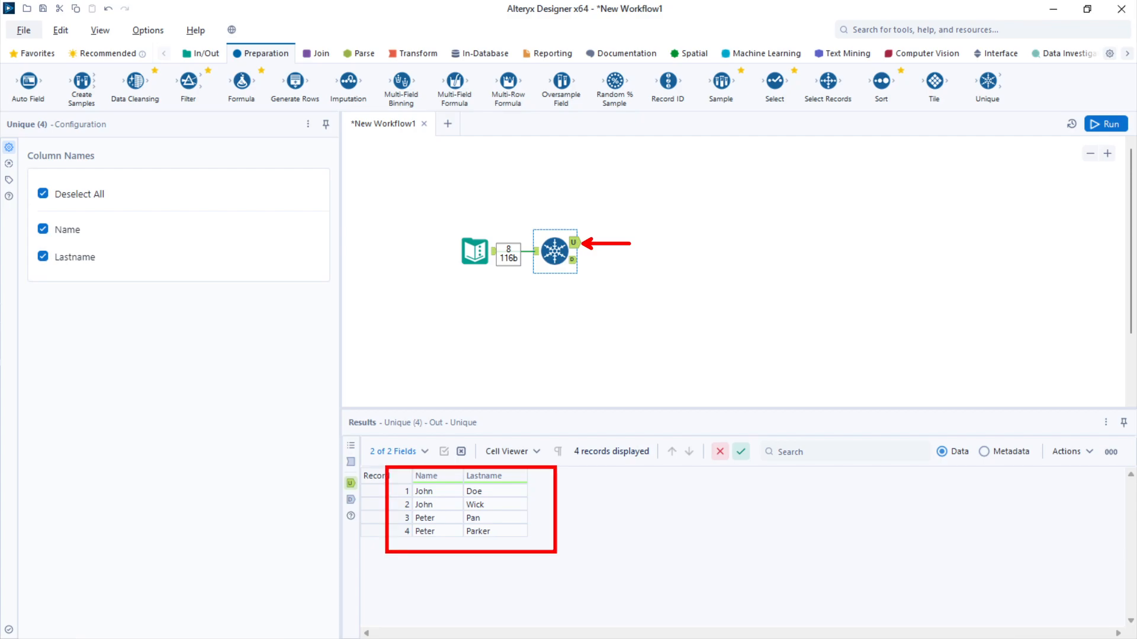
{"action": "mouse_move", "coordinate": [572, 269]}
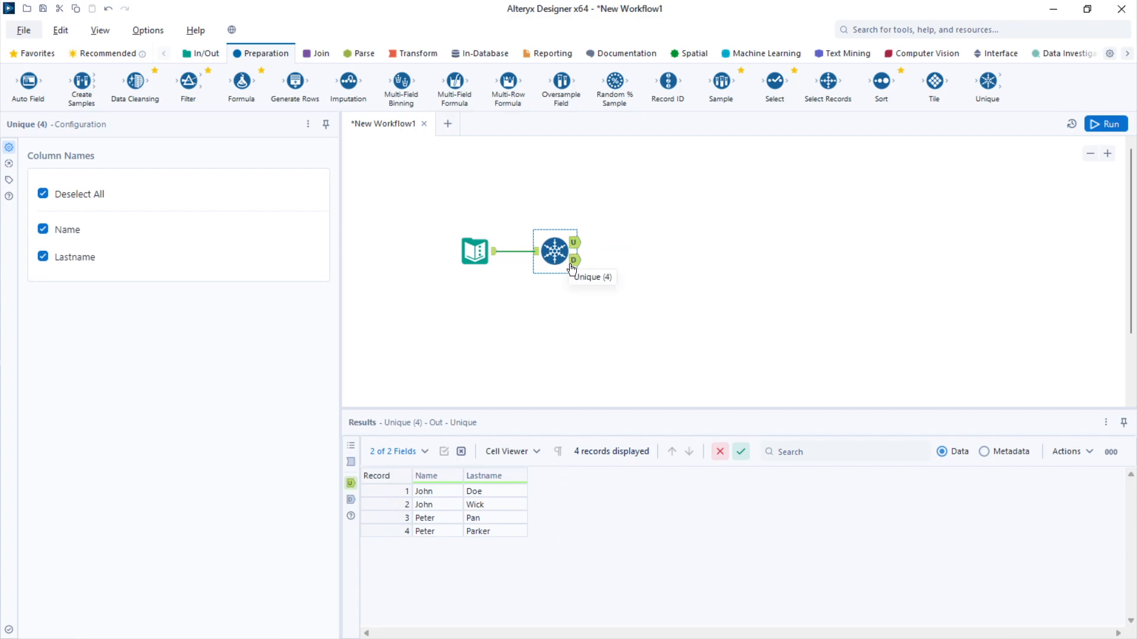
{"action": "left_click", "coordinate": [573, 260]}
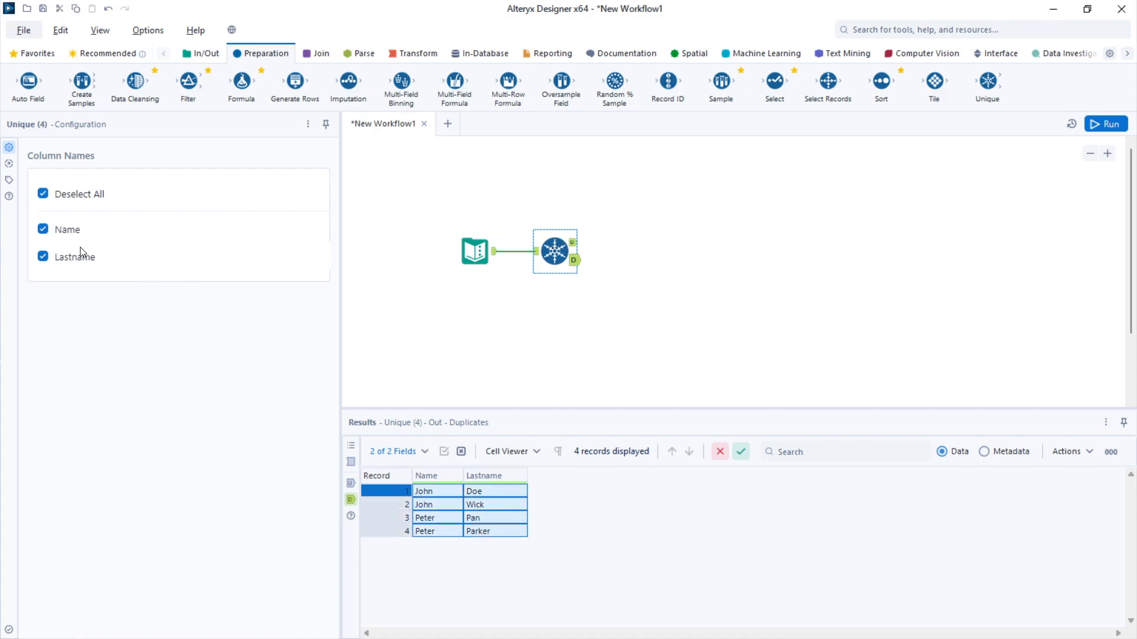
Step: Deduplicate on Name only, leaving John Doe and Peter Parker unique, and review the source records
{"action": "left_click", "coordinate": [42, 257]}
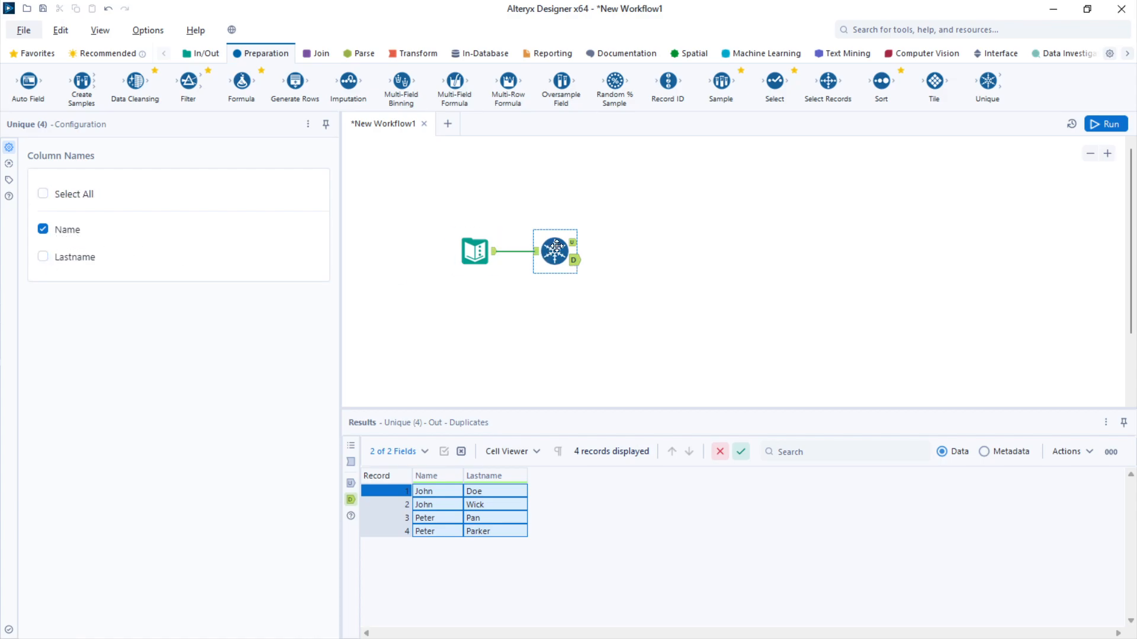
{"action": "left_click", "coordinate": [474, 251]}
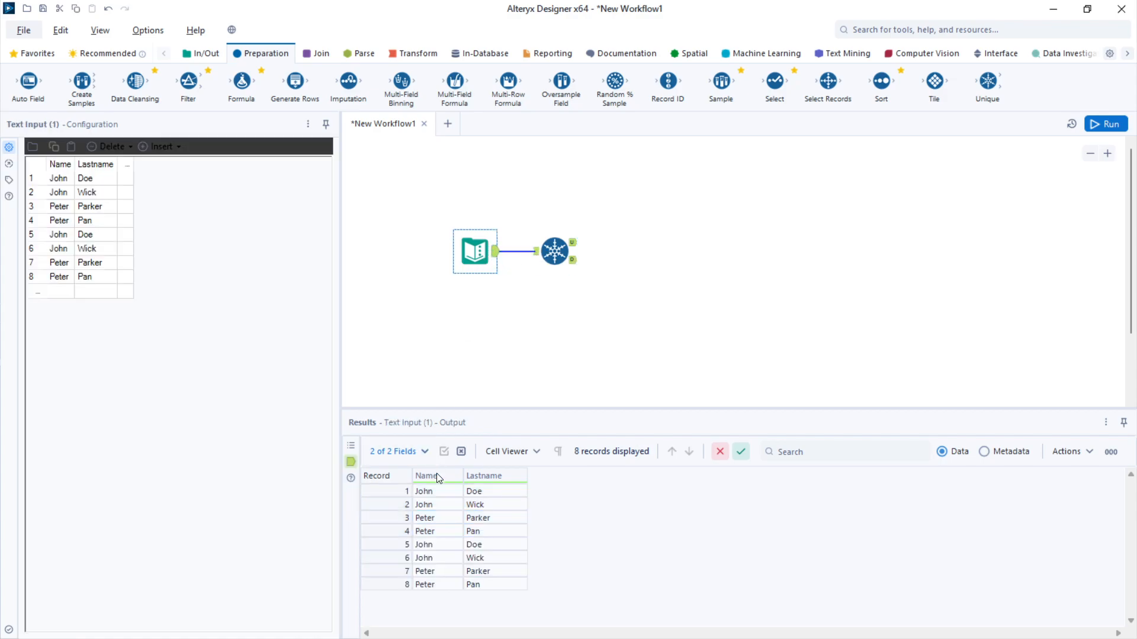
{"action": "left_click", "coordinate": [424, 490]}
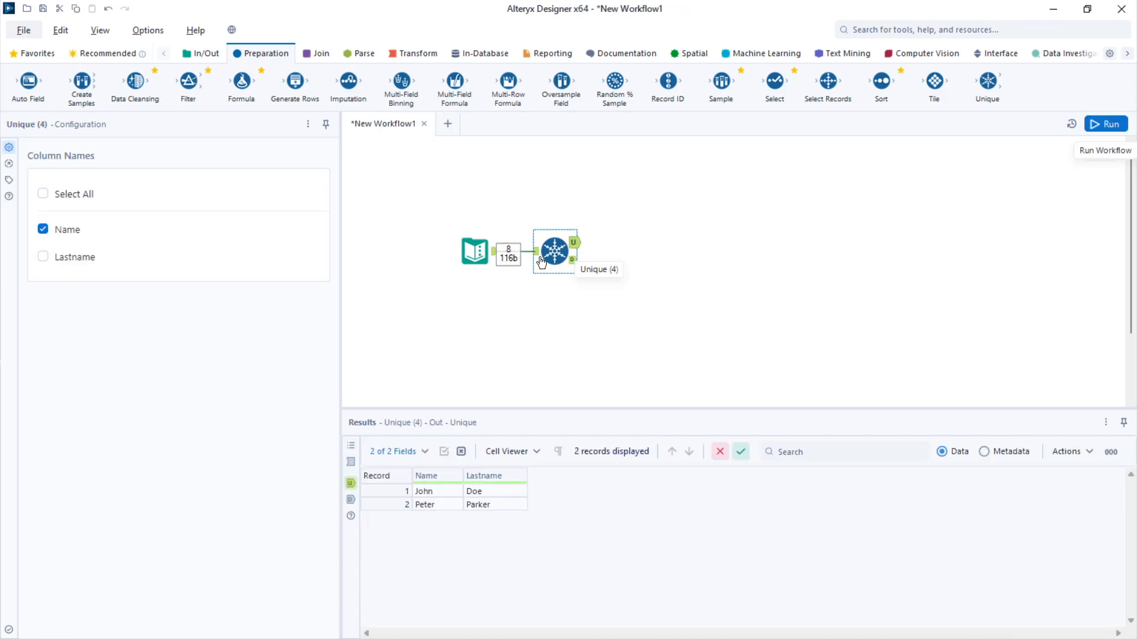
Step: Inspect the John Doe and Peter Parker unique records, then redisplay the eight Text Input source rows
{"action": "left_click", "coordinate": [437, 490]}
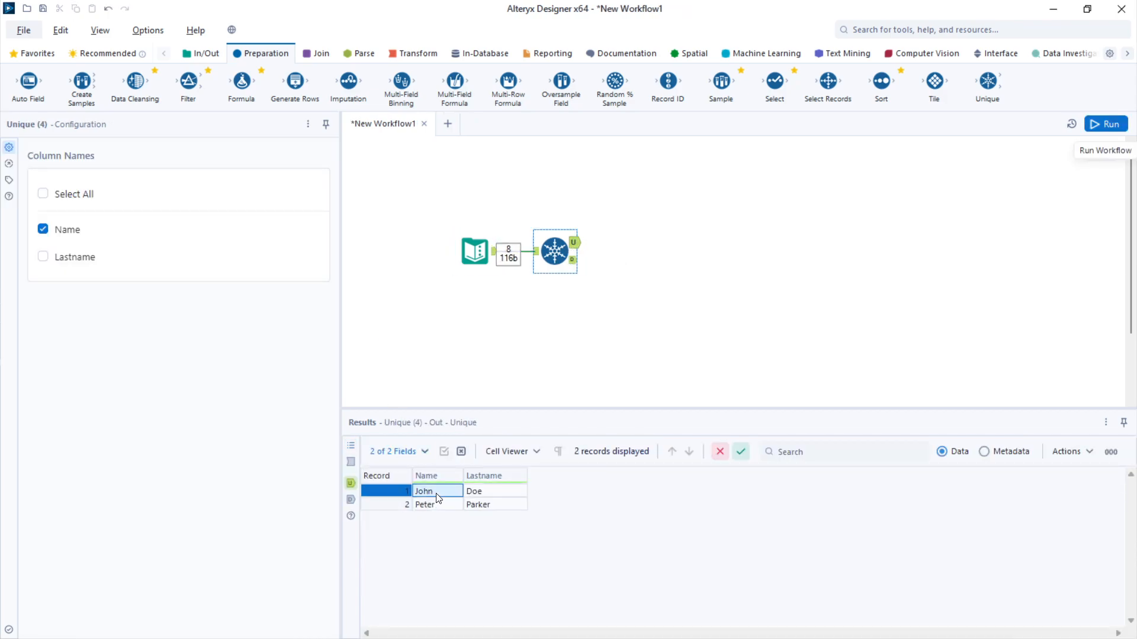
{"action": "left_click", "coordinate": [423, 504]}
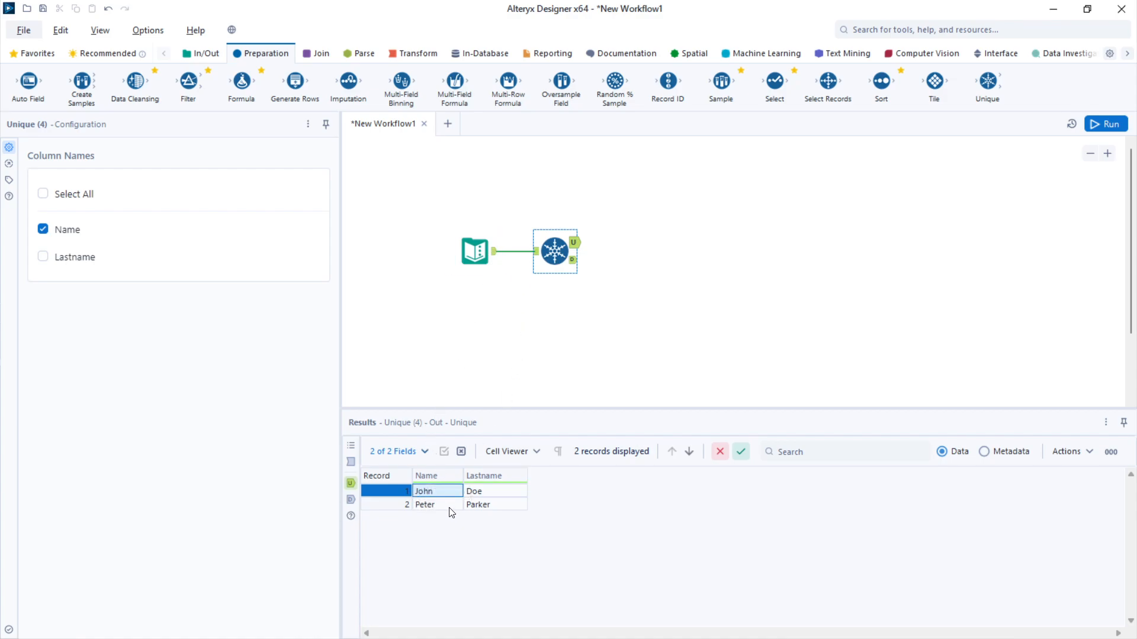
{"action": "left_click", "coordinate": [495, 491]}
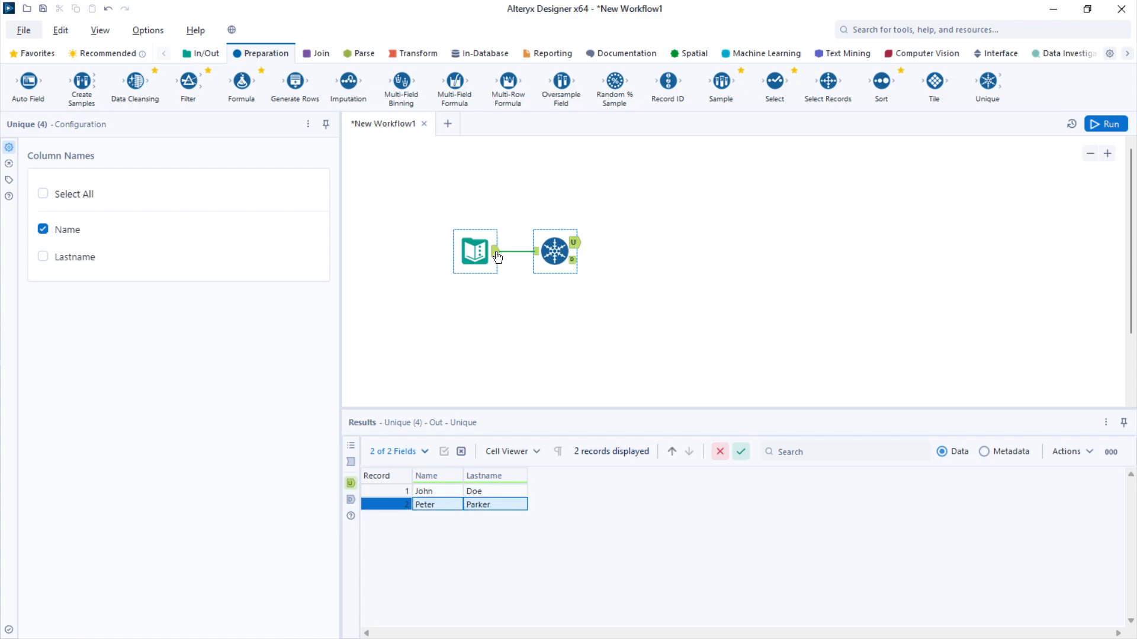
{"action": "left_click", "coordinate": [475, 251]}
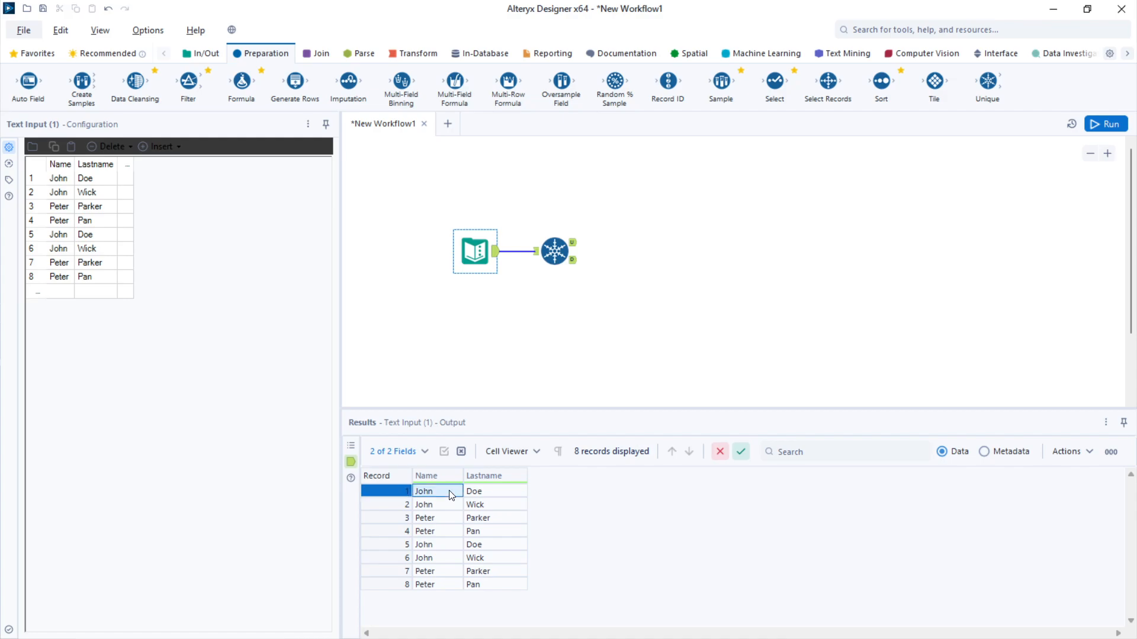
{"action": "left_click", "coordinate": [437, 518]}
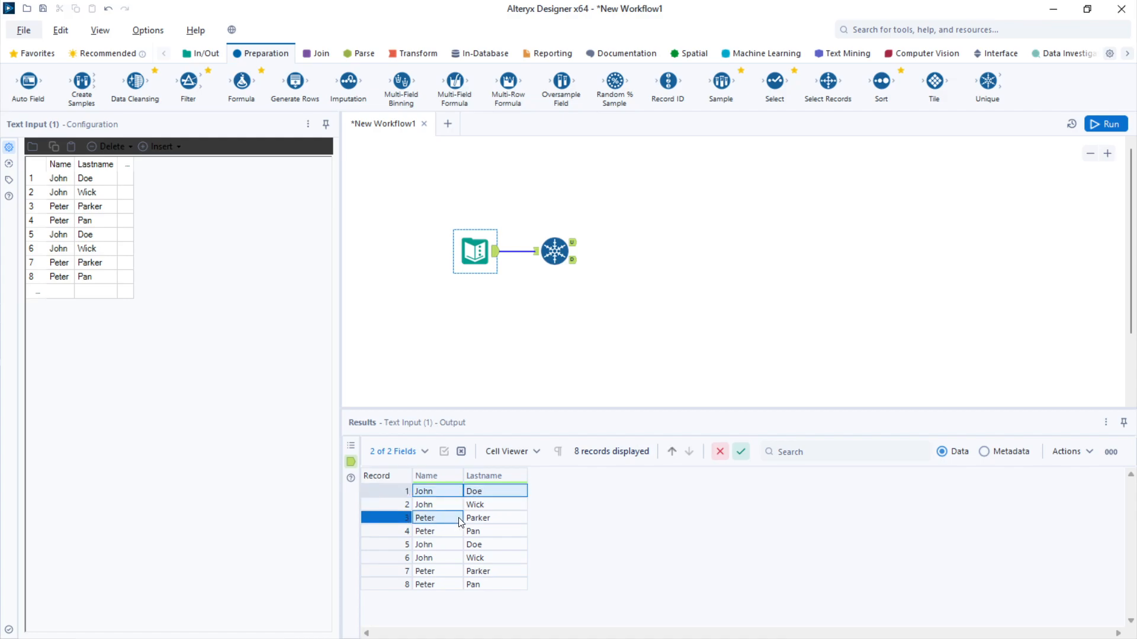